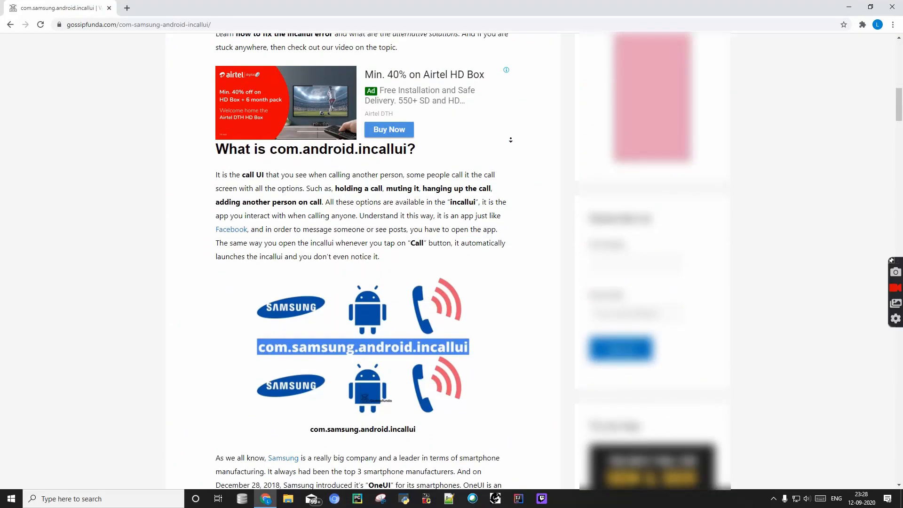
Step: Scroll the incallui article past the call-screen screenshot to the 'Why is InCallUI used?' heading
scroll("down", 3)
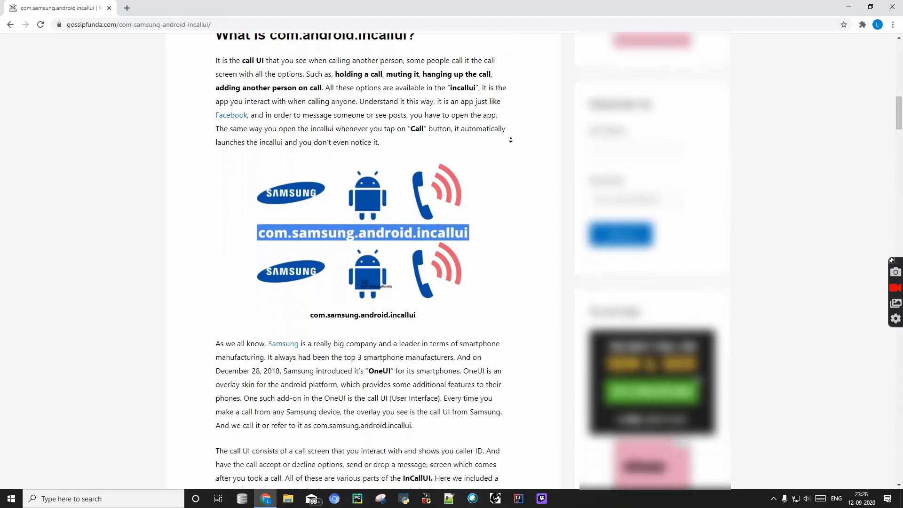
scroll("down", 3)
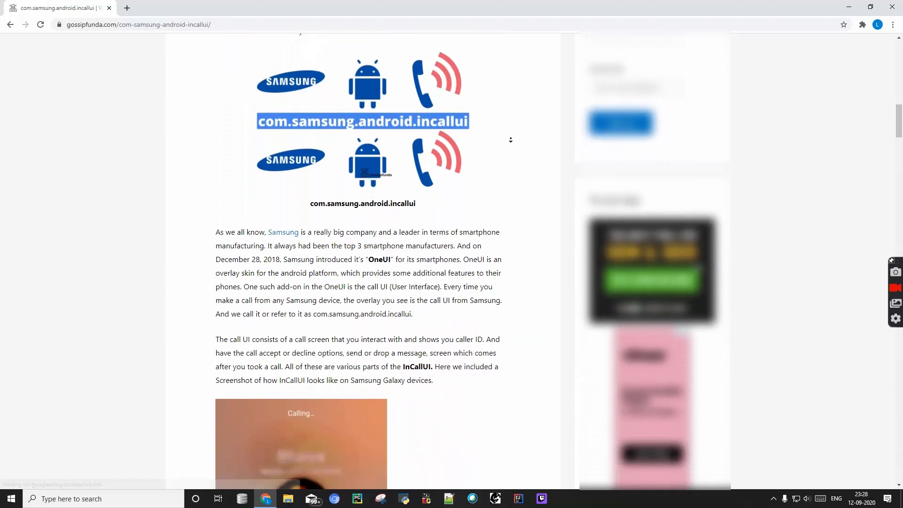
scroll("down", 3)
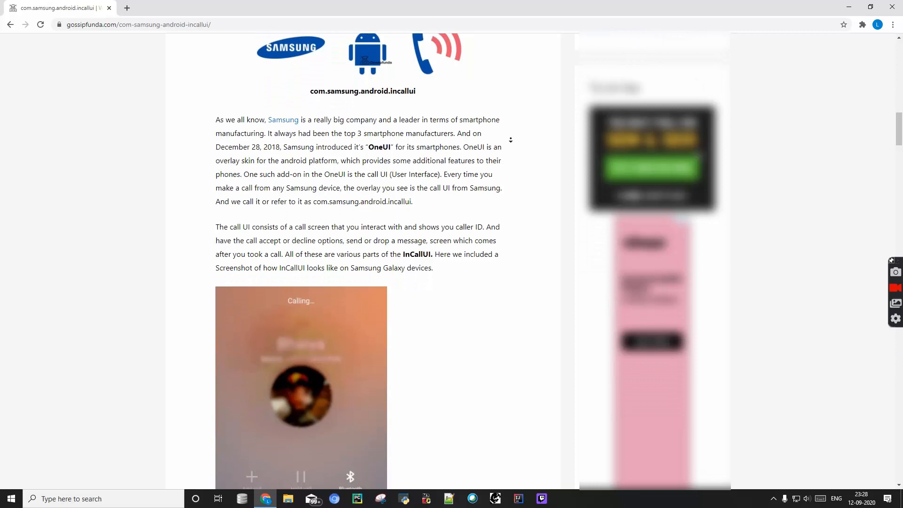
scroll("down", 3)
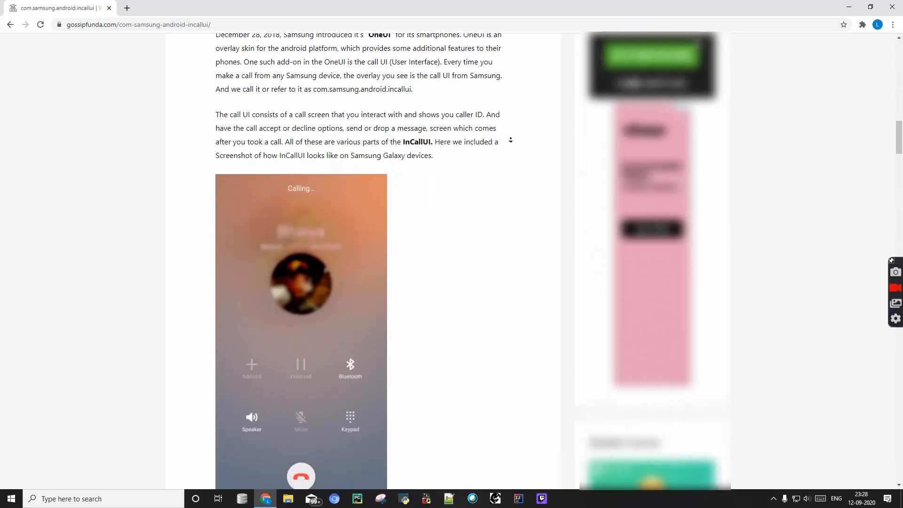
scroll("down", 3)
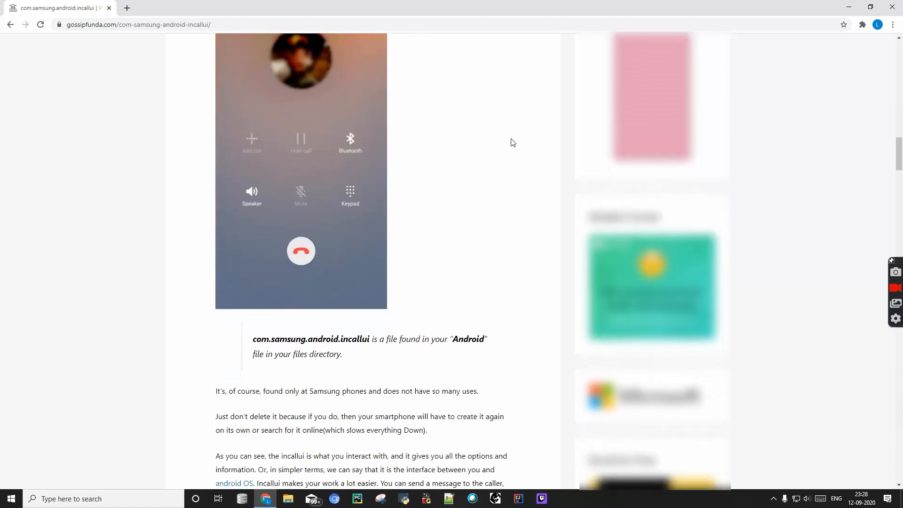
scroll("down", 3)
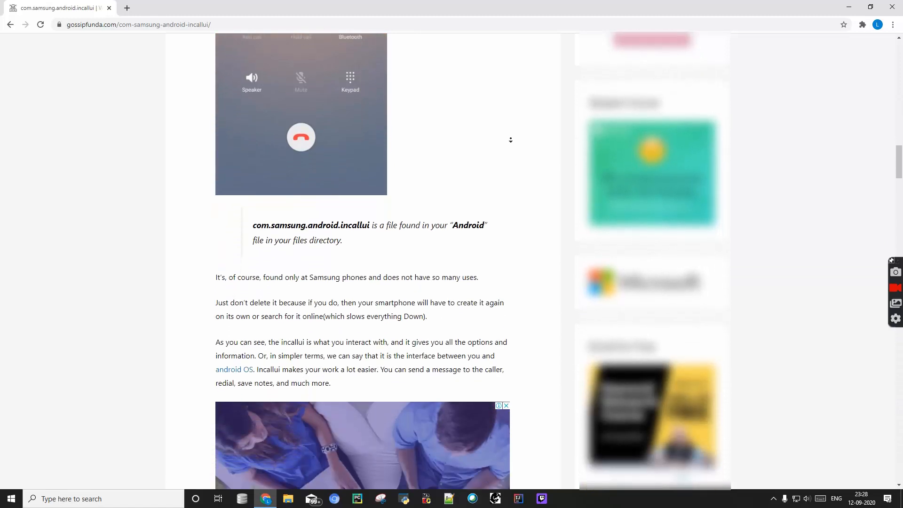
scroll("down", 3)
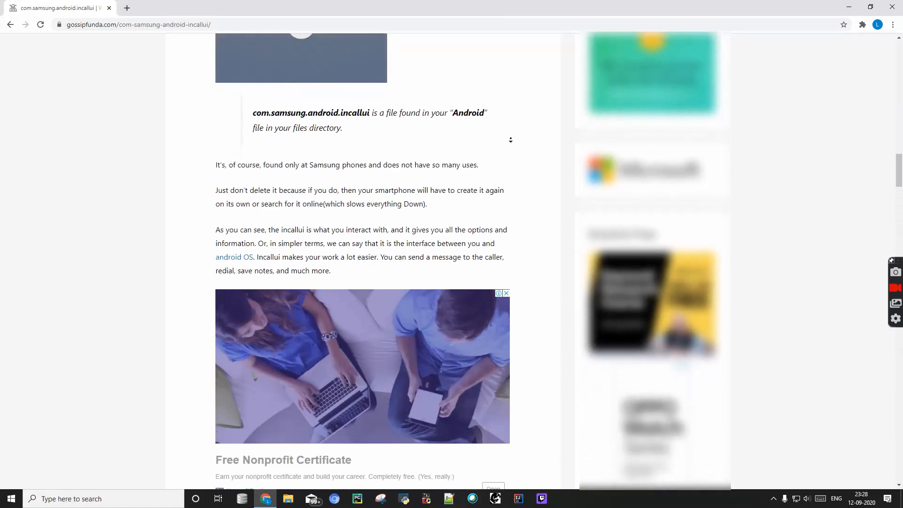
scroll("down", 3)
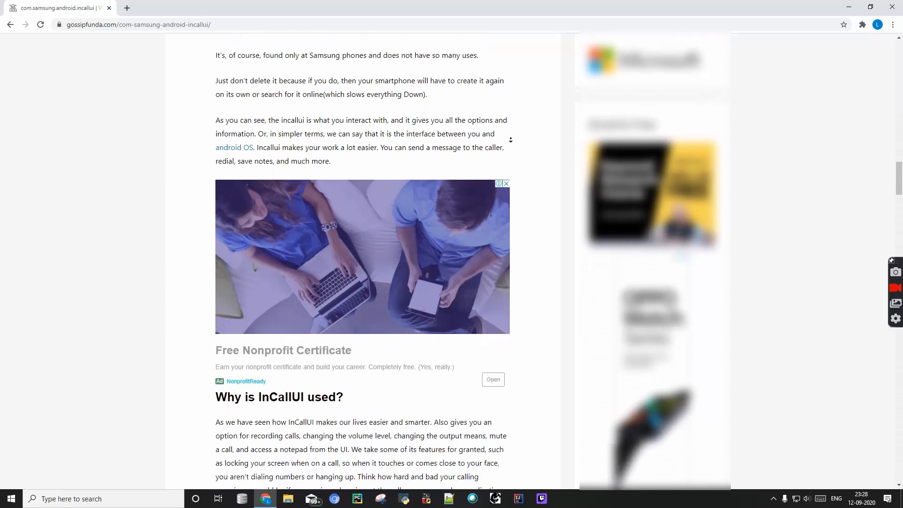
Step: Scroll past the cheating, virus and uninstall sections to 'How would you stop Incallui?' and its Settings screenshot
scroll("down", 3)
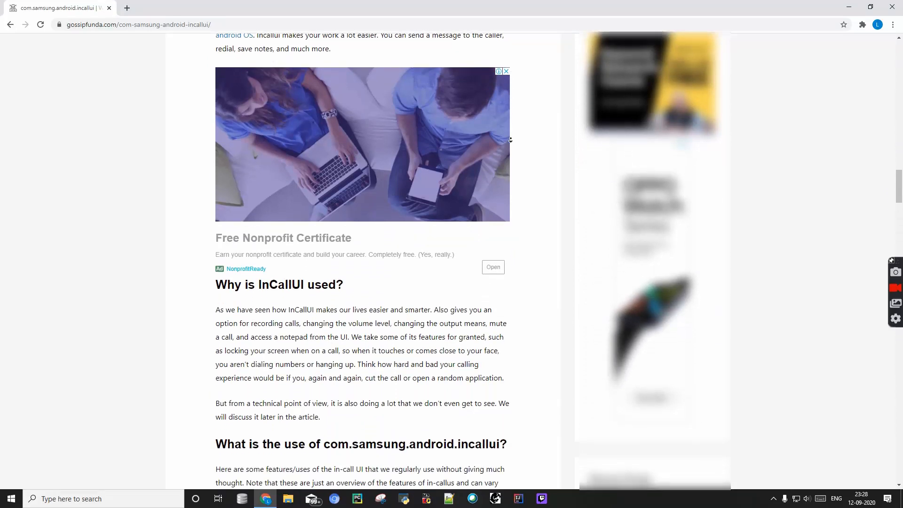
scroll("down", 3)
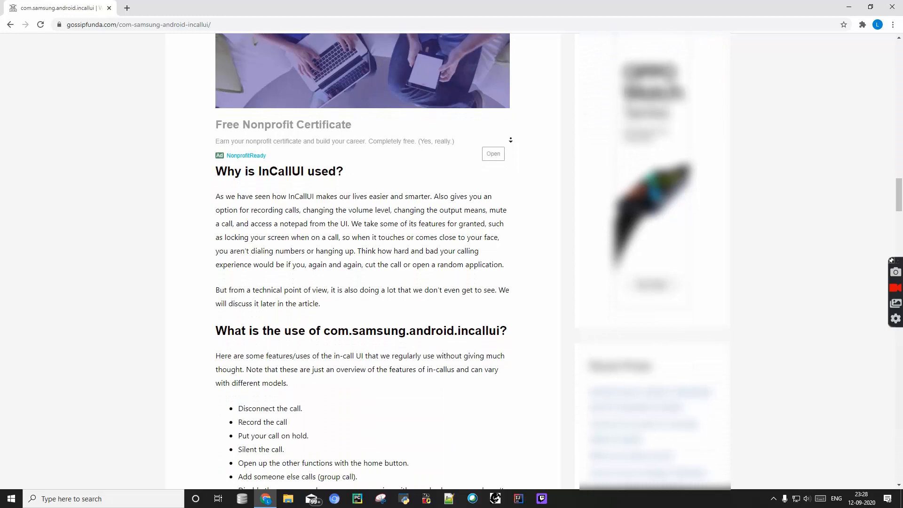
scroll("down", 3)
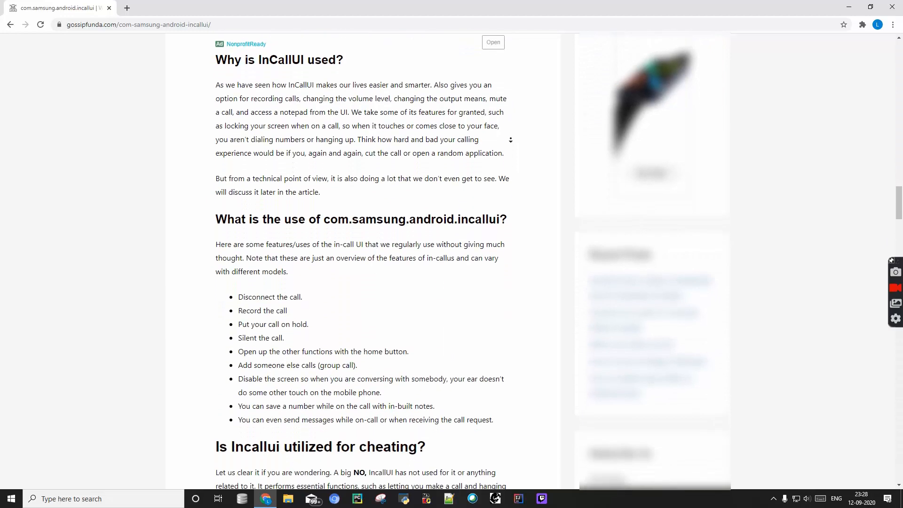
scroll("down", 3)
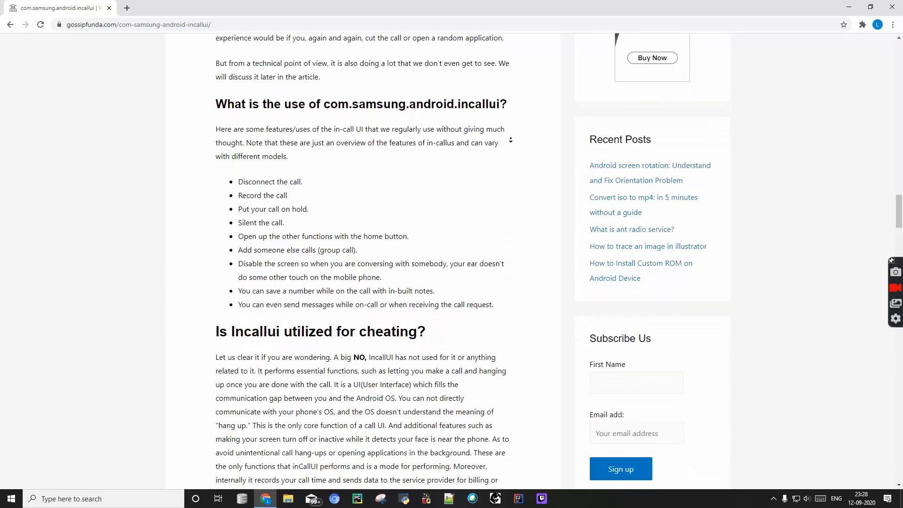
scroll("down", 3)
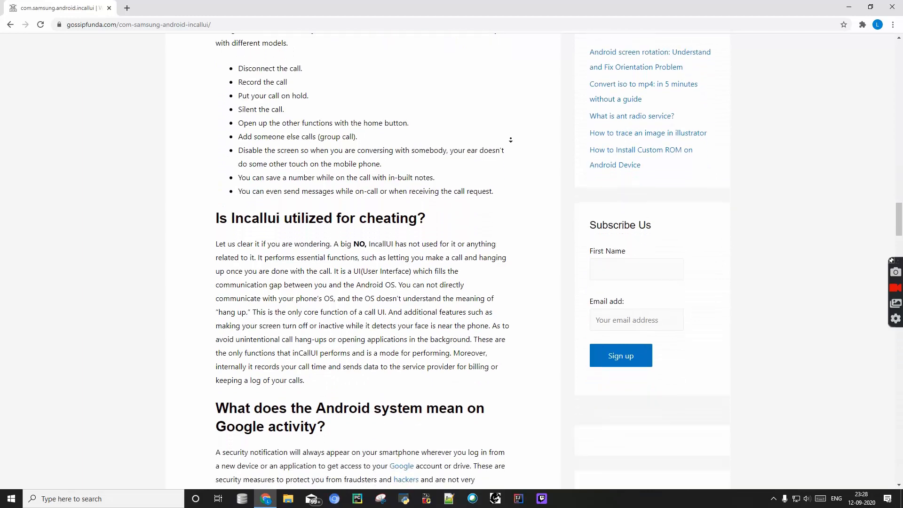
scroll("down", 3)
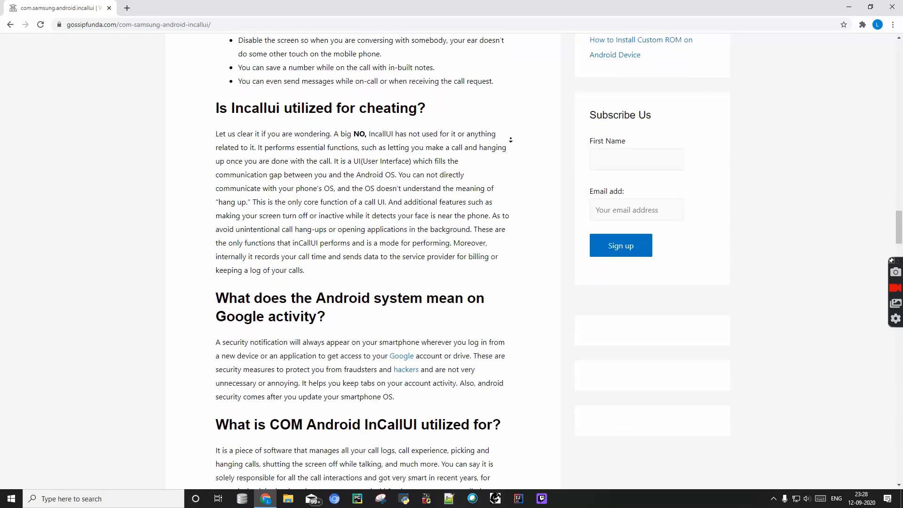
scroll("down", 3)
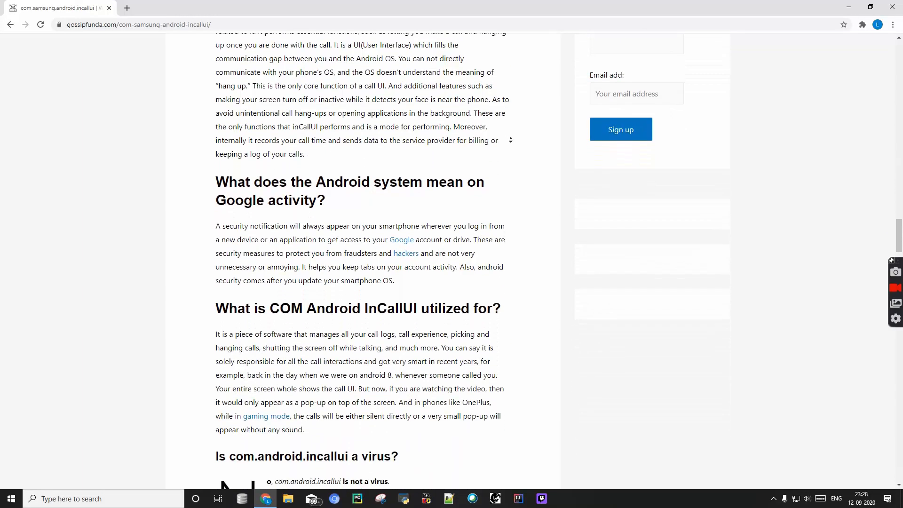
scroll("down", 3)
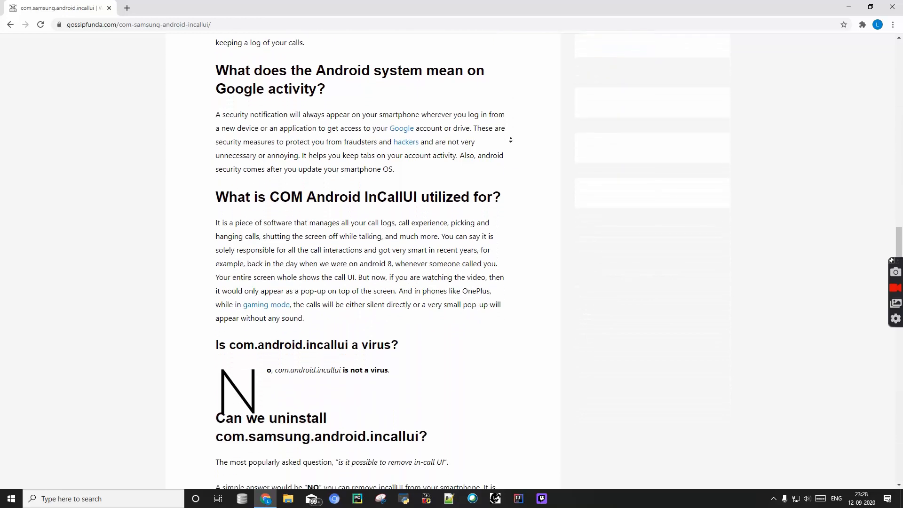
scroll("down", 3)
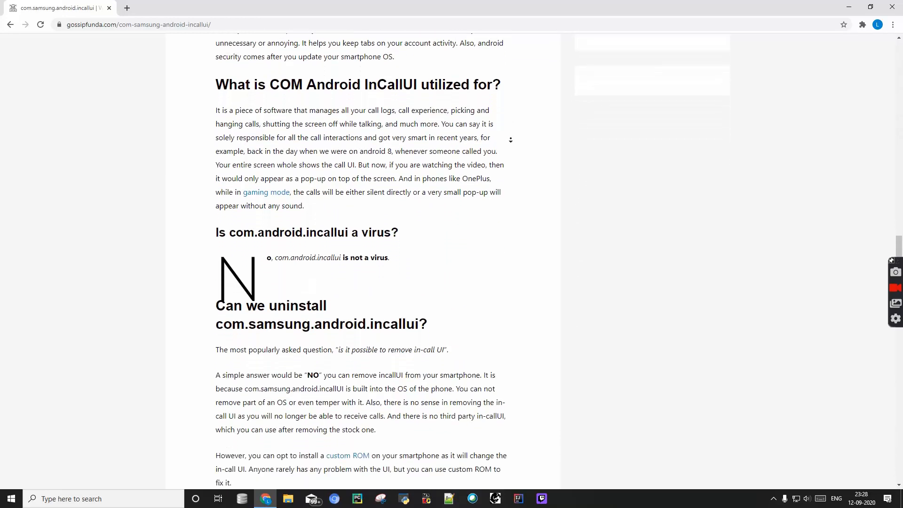
scroll("down", 3)
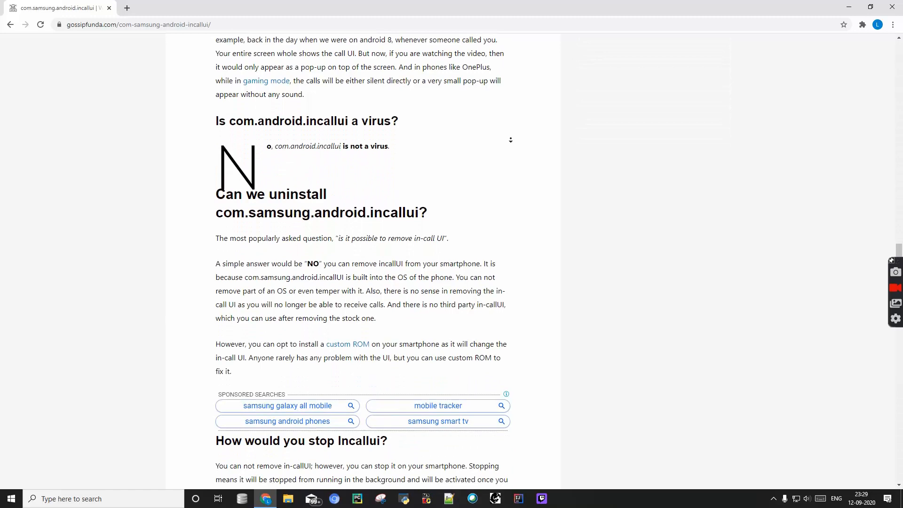
scroll("down", 3)
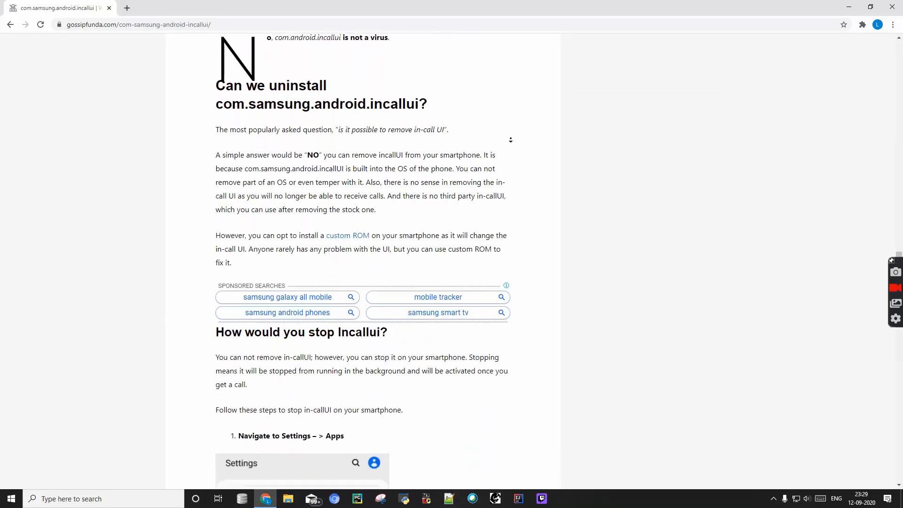
scroll("down", 3)
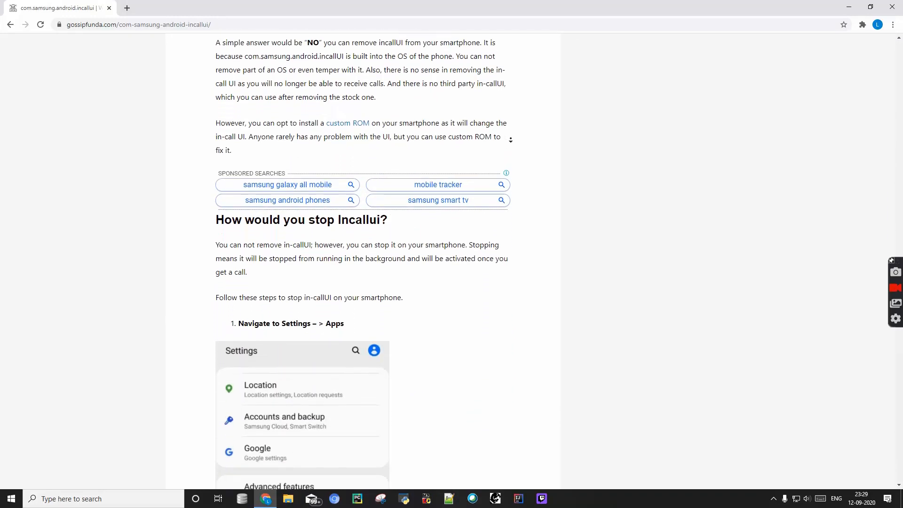
scroll("down", 3)
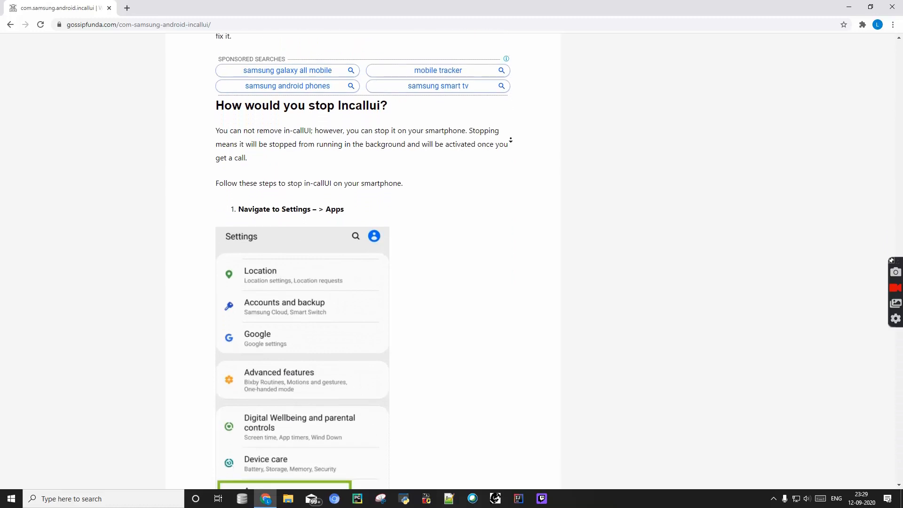
Step: Scroll through the Settings > Apps step screenshots up to 'Show system apps'
scroll("down", 3)
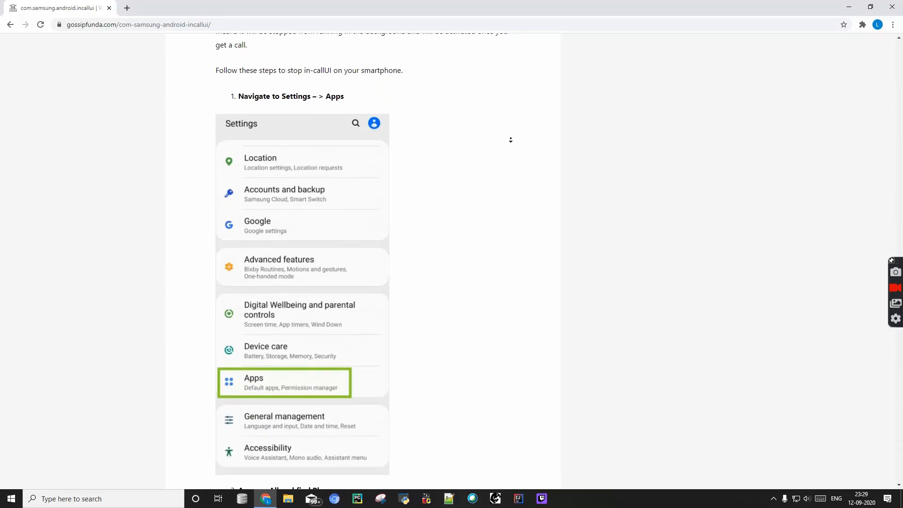
scroll("down", 3)
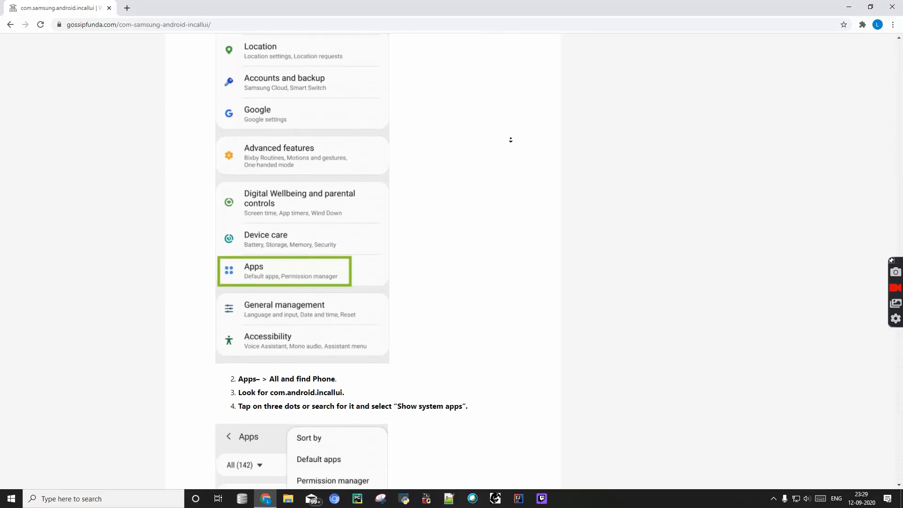
scroll("down", 3)
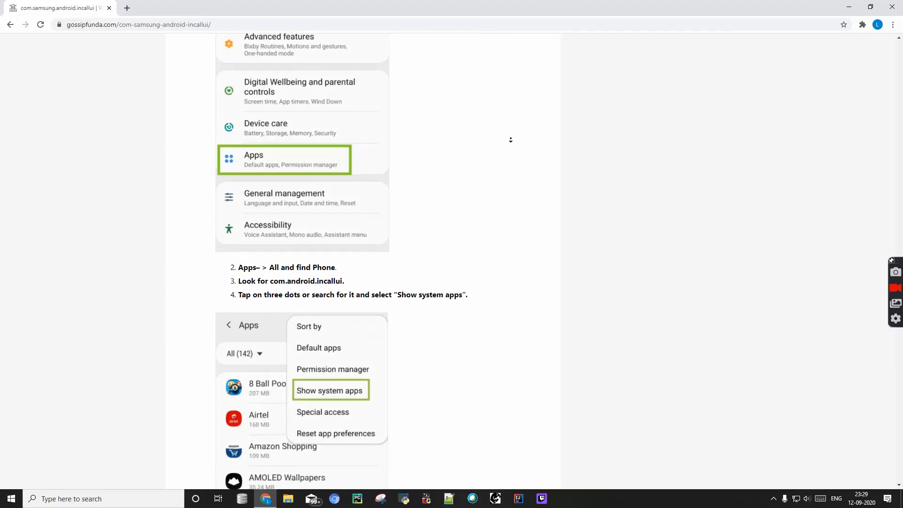
scroll("down", 3)
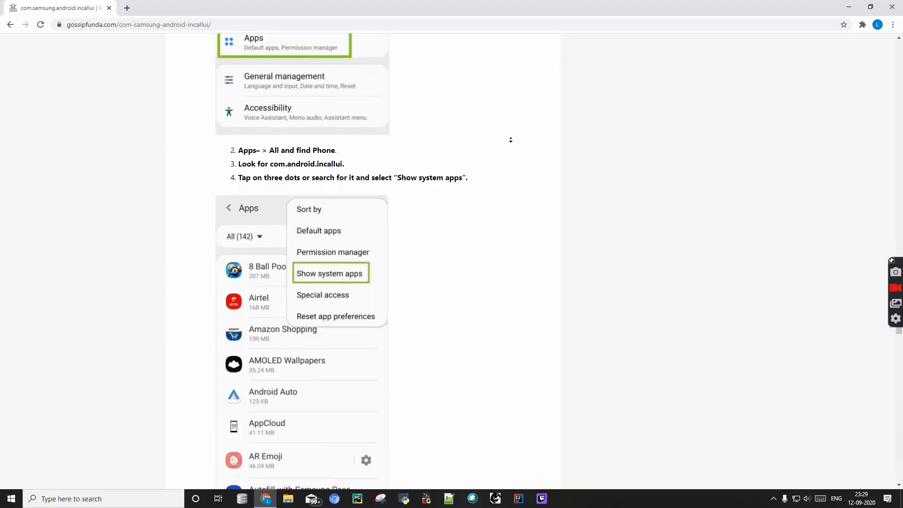
scroll("down", 3)
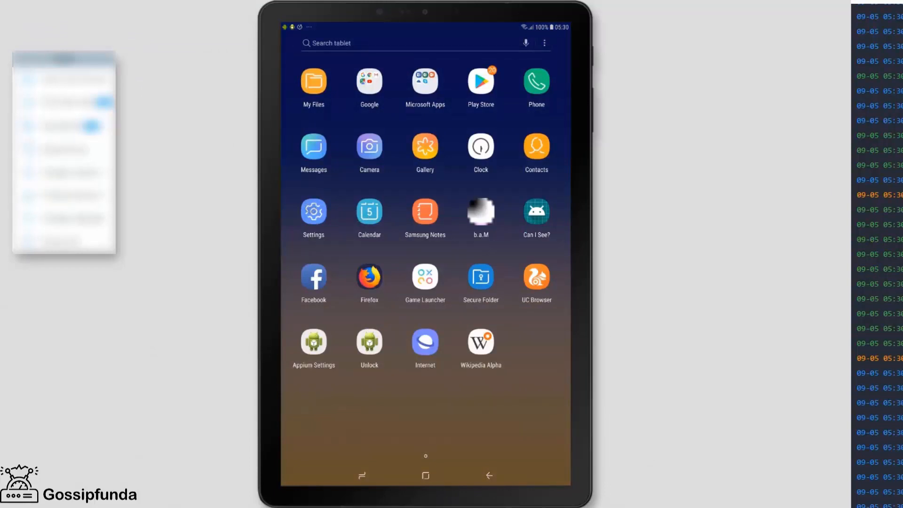
Step: Open Settings from the Samsung tablet's home screen
left_click(313, 211)
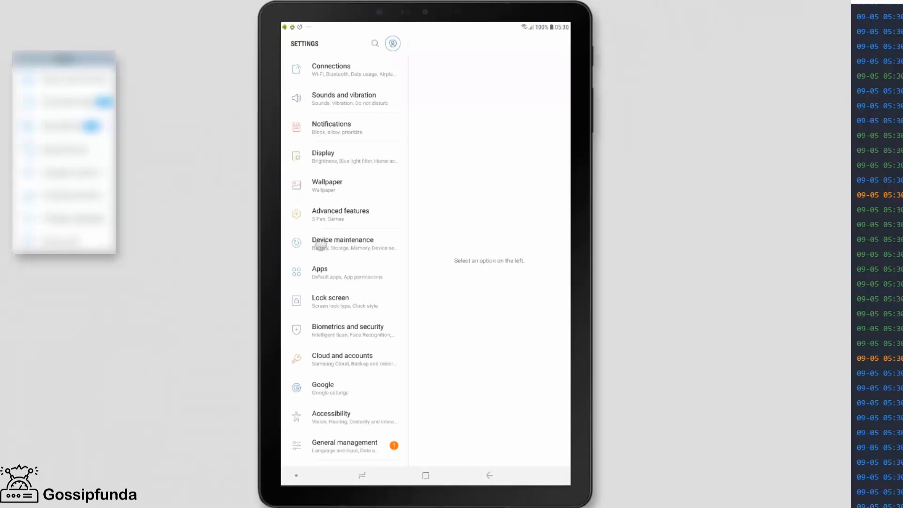
Step: Open Apps in Settings and bring up its overflow menu showing 'Show system apps'
left_click(316, 272)
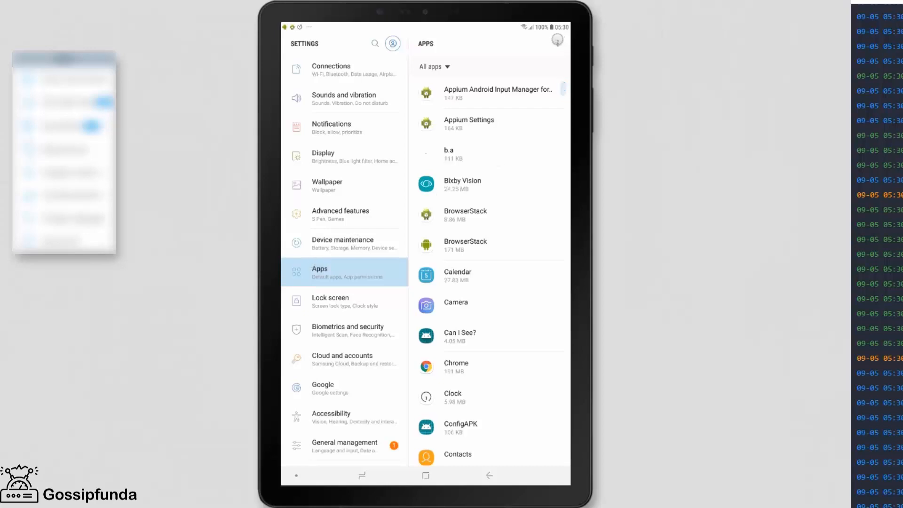
left_click(557, 39)
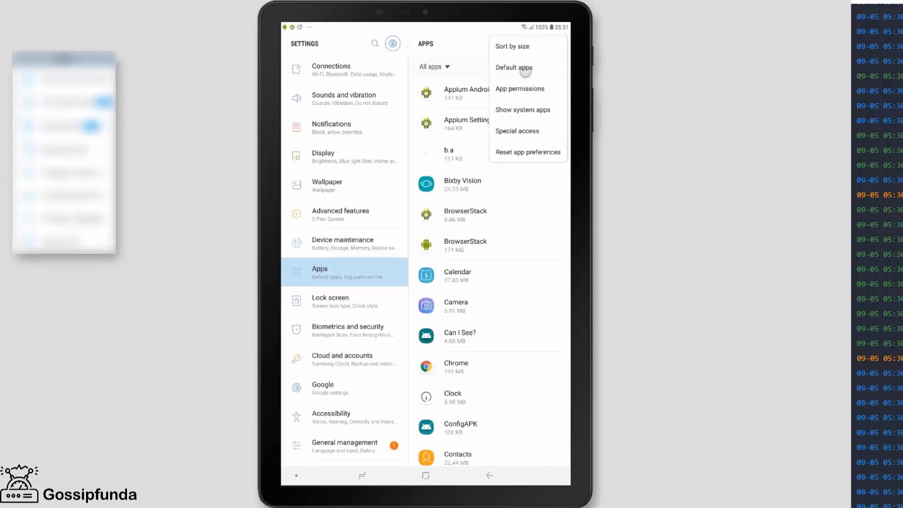
Step: Enable Show system apps, then view ANT + DUT's App info and return to the list
left_click(523, 109)
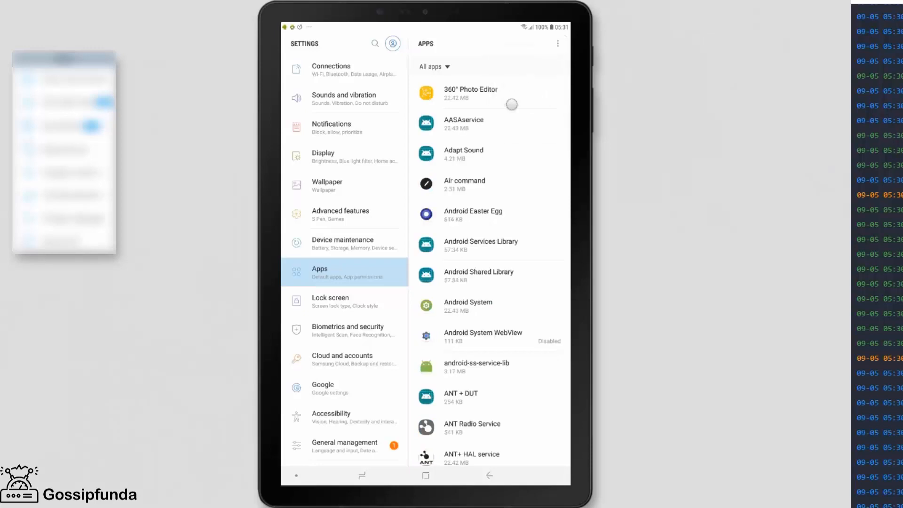
mouse_move(475, 202)
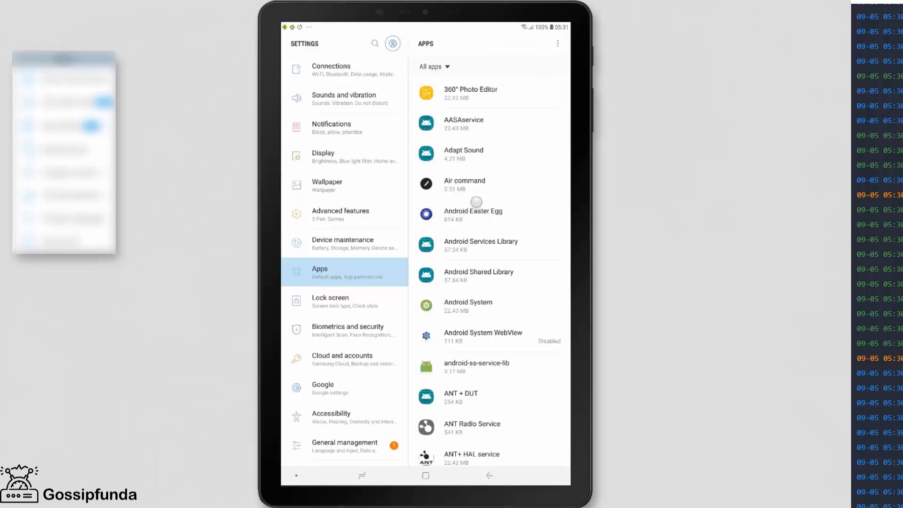
left_click(461, 397)
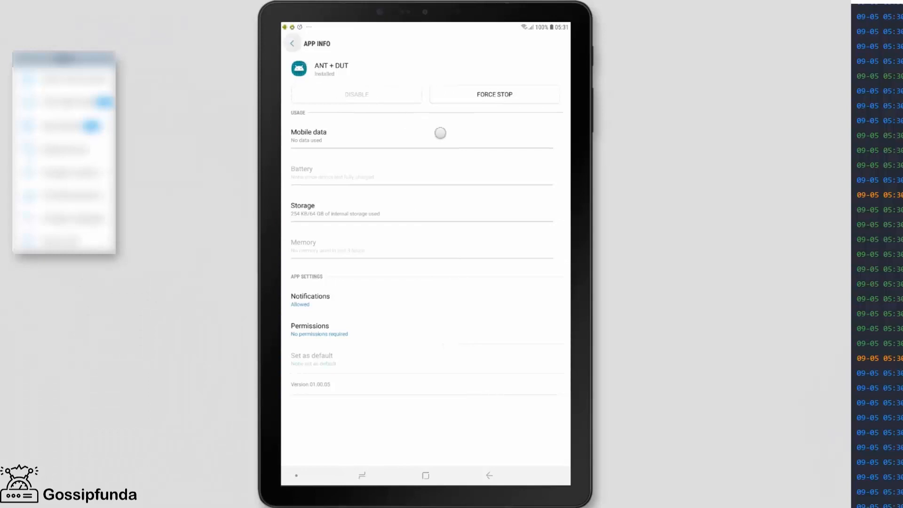
left_click(292, 44)
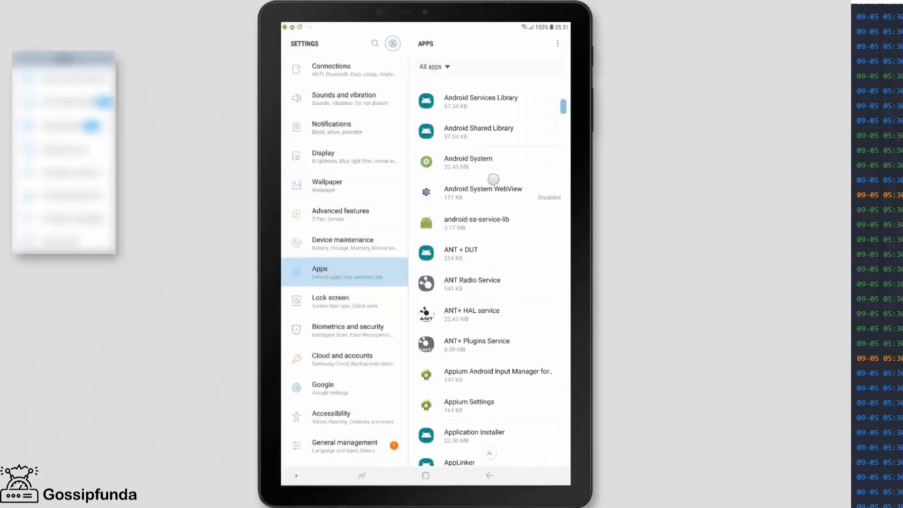
Step: Scroll the full app list down to the com.android and com.samsung entries
scroll("down", 3)
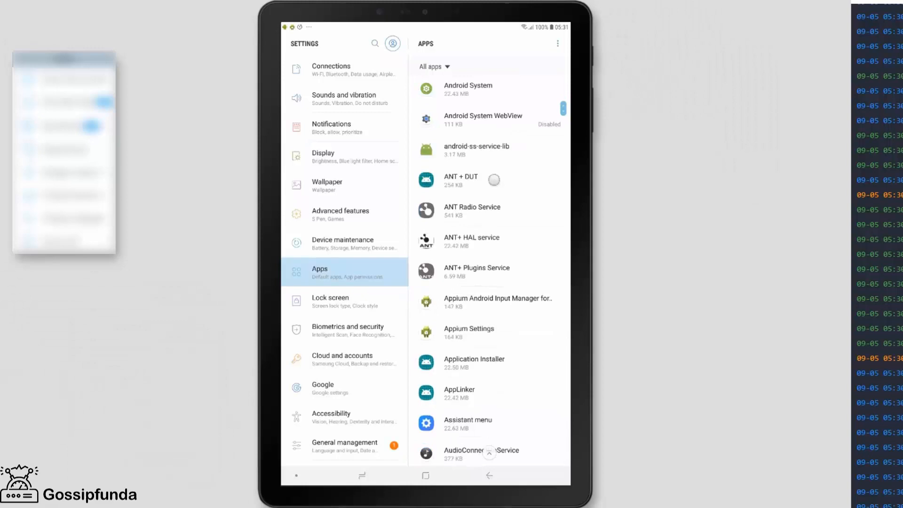
scroll("down", 3)
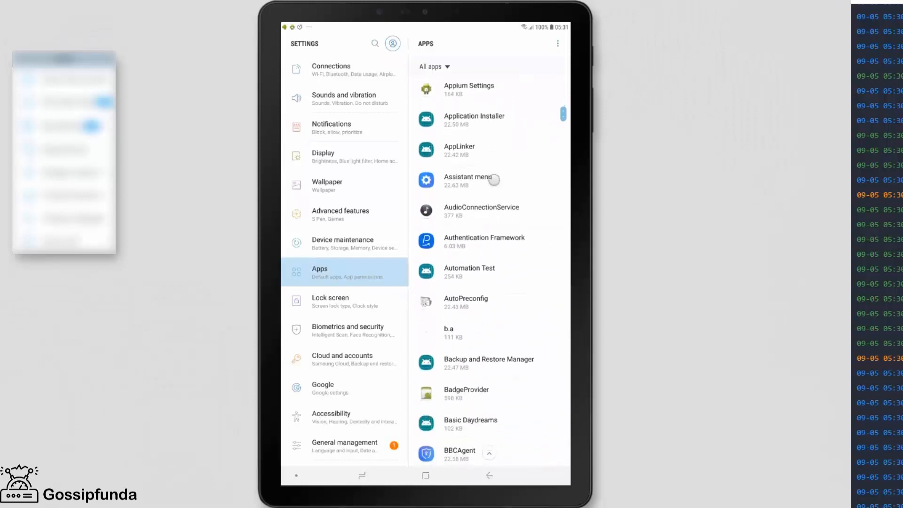
scroll("down", 3)
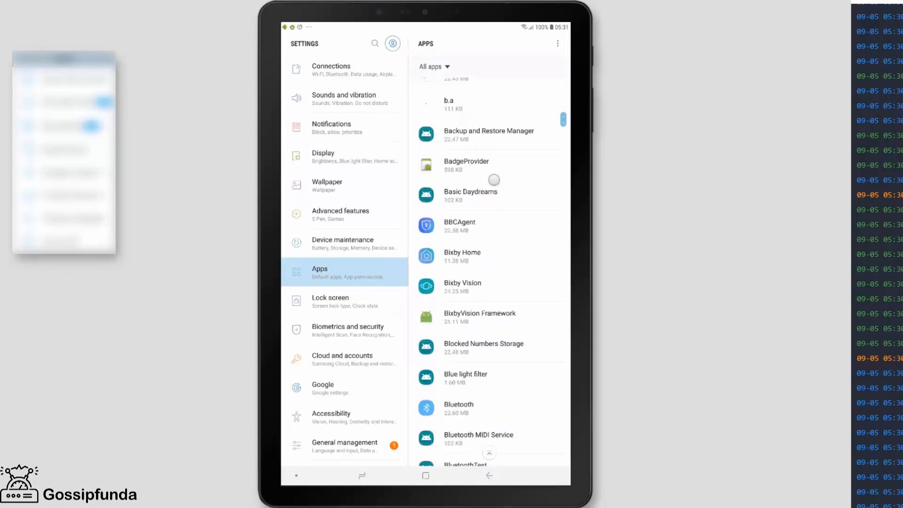
scroll("down", 3)
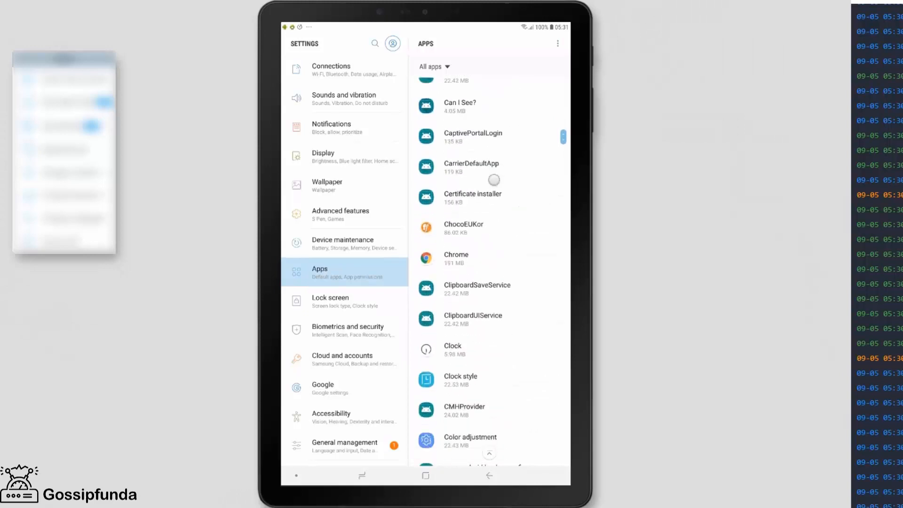
scroll("down", 3)
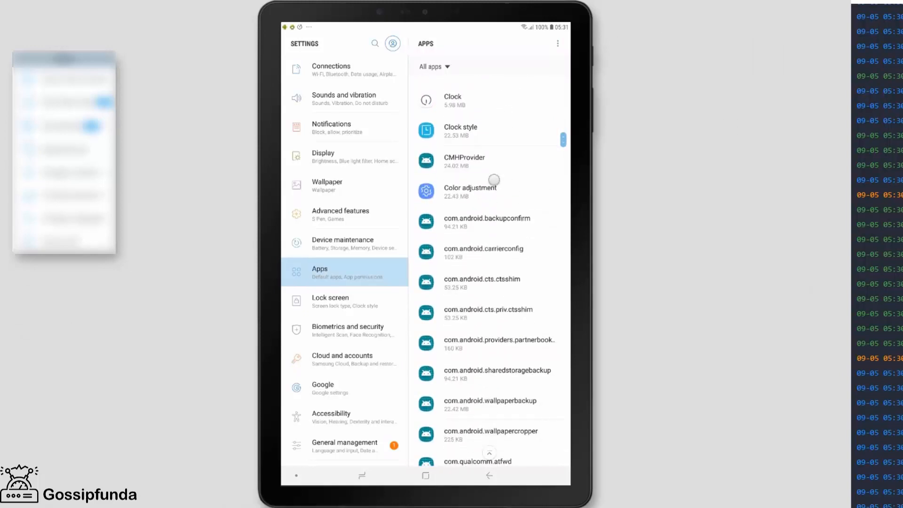
scroll("down", 3)
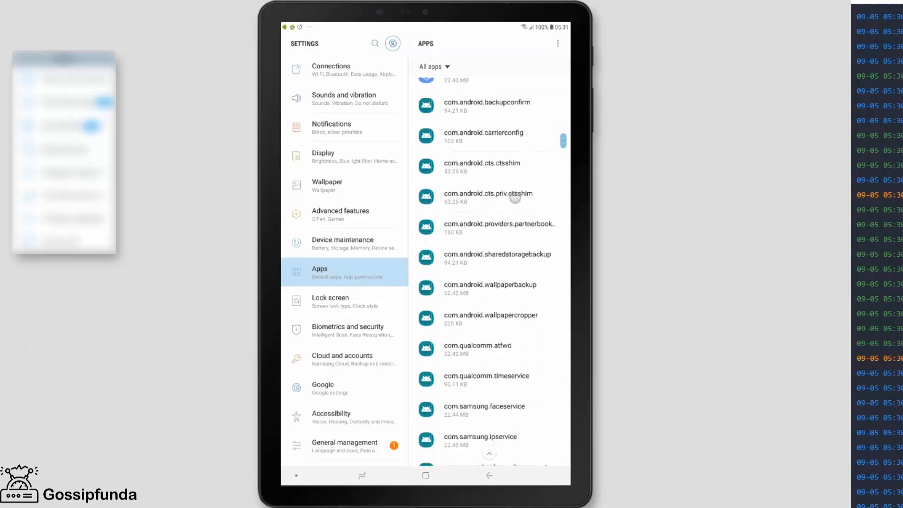
scroll("down", 3)
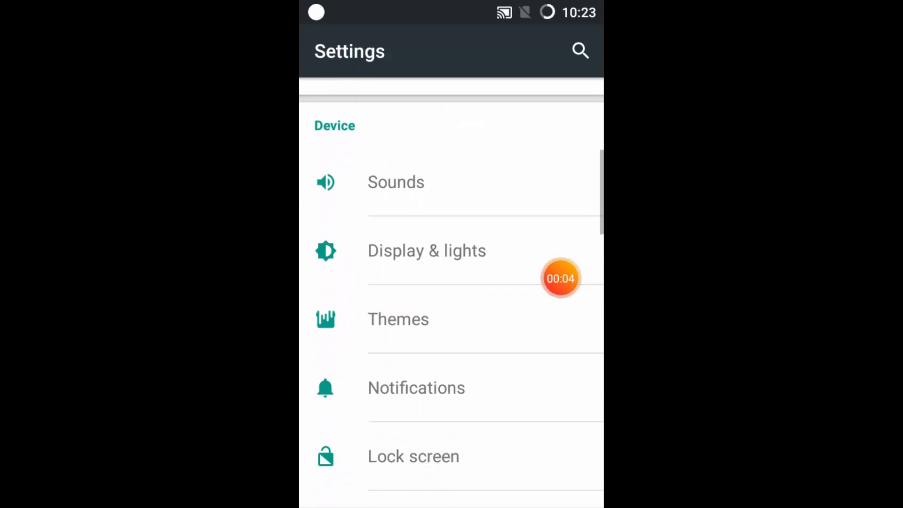
Step: Switch the phone's Apps list to ALL and scroll down to In-call interface
scroll("down", 3)
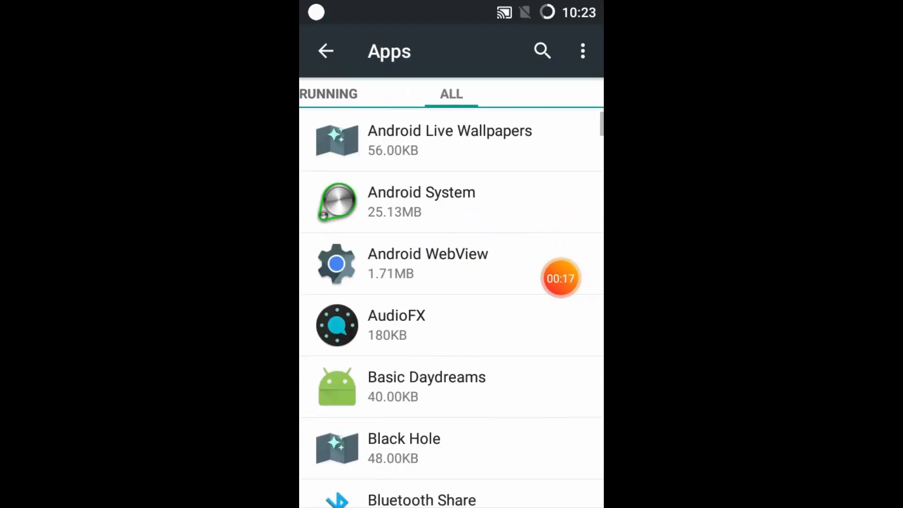
left_click(581, 50)
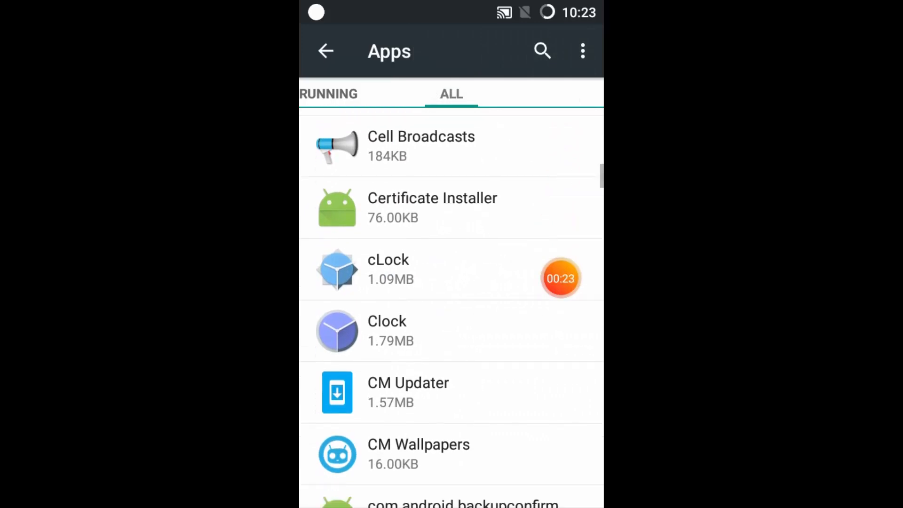
scroll("down", 3)
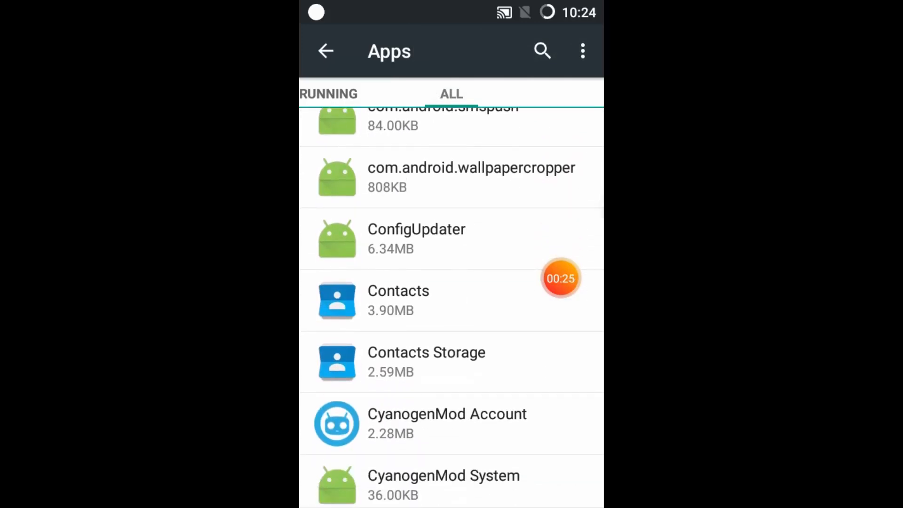
scroll("down", 3)
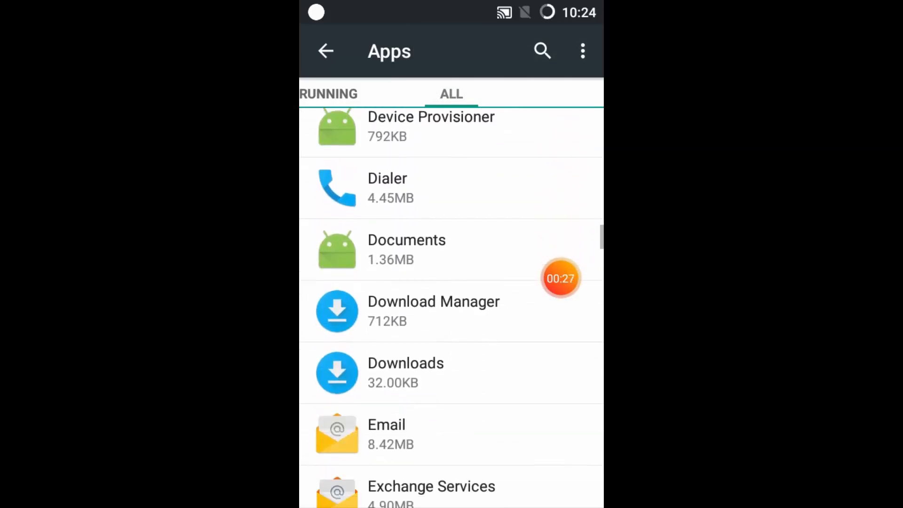
scroll("down", 3)
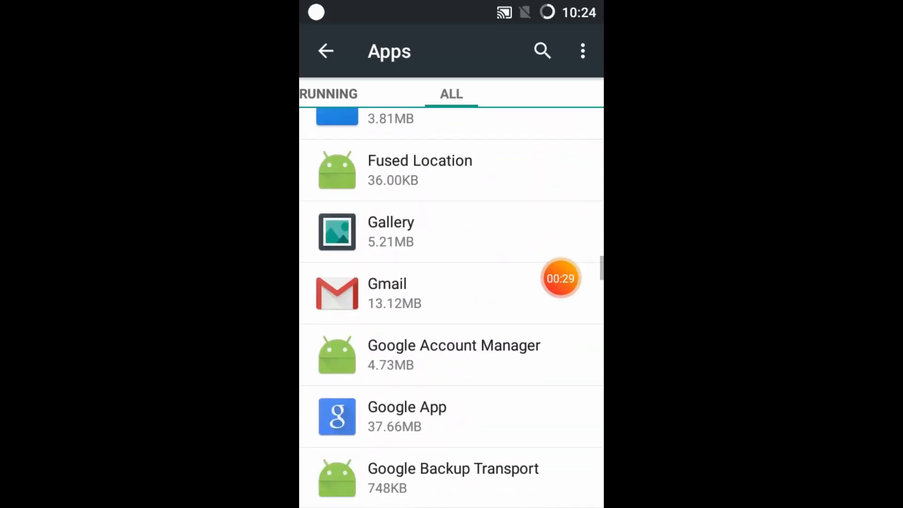
scroll("down", 3)
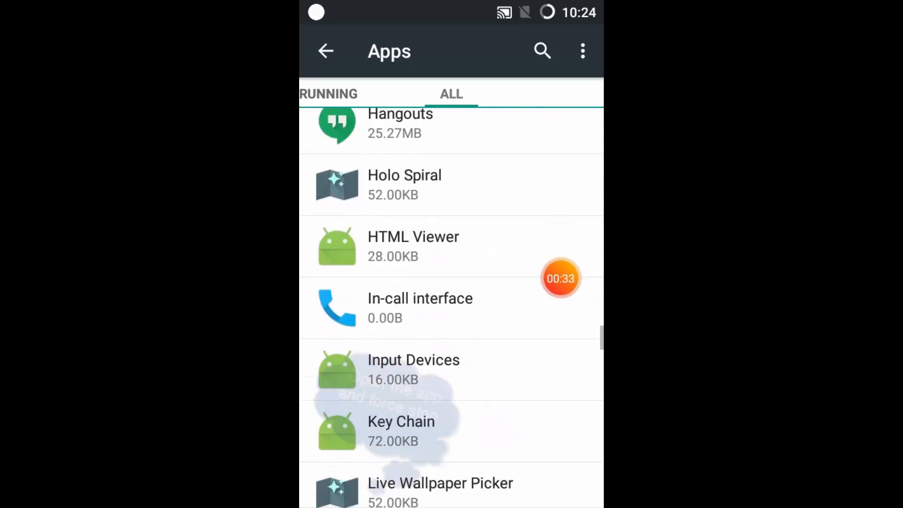
scroll("down", 3)
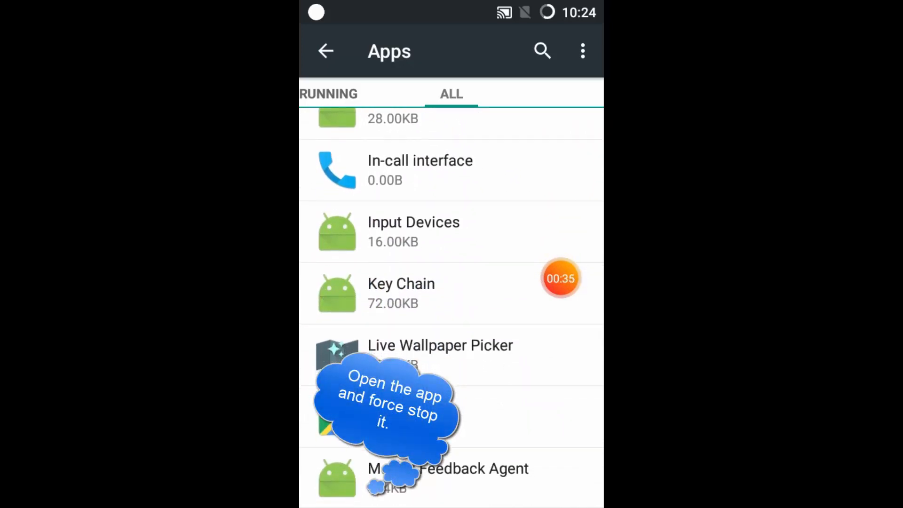
Step: Open In-call interface's App info and force stop it
left_click(419, 170)
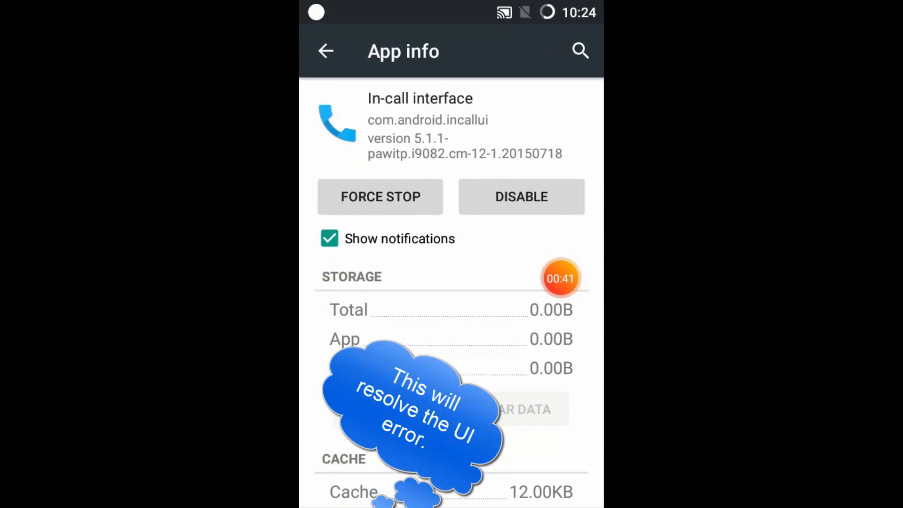
left_click(380, 196)
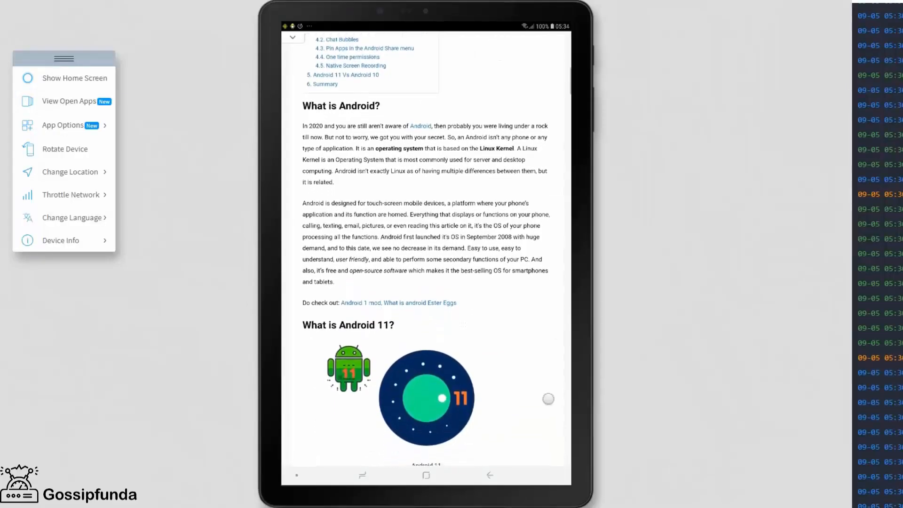
Step: Scroll the Android 11 article past 'What is Android 11?' to 'Android 11: Release dates'
scroll("down", 3)
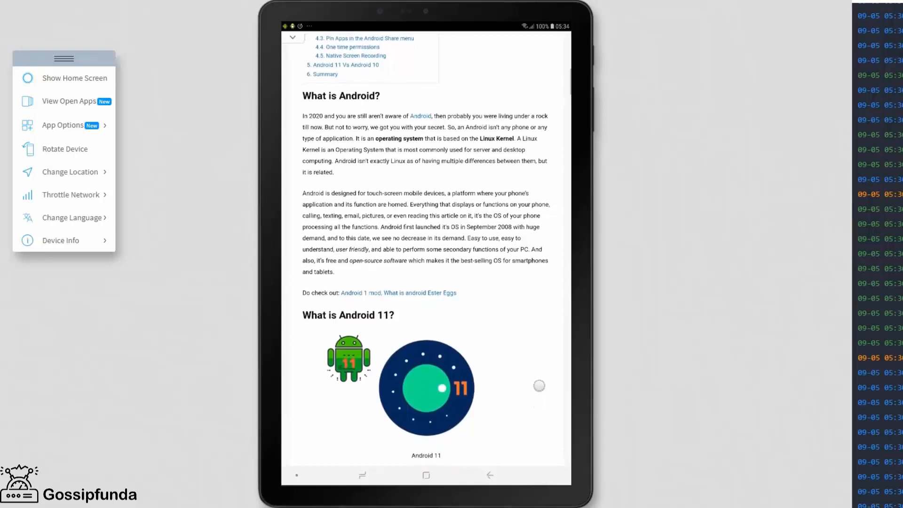
scroll("down", 3)
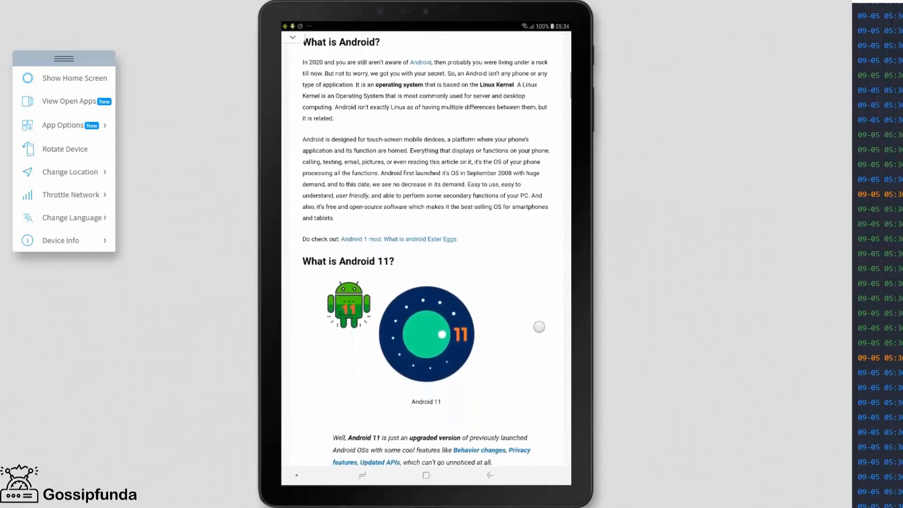
scroll("down", 3)
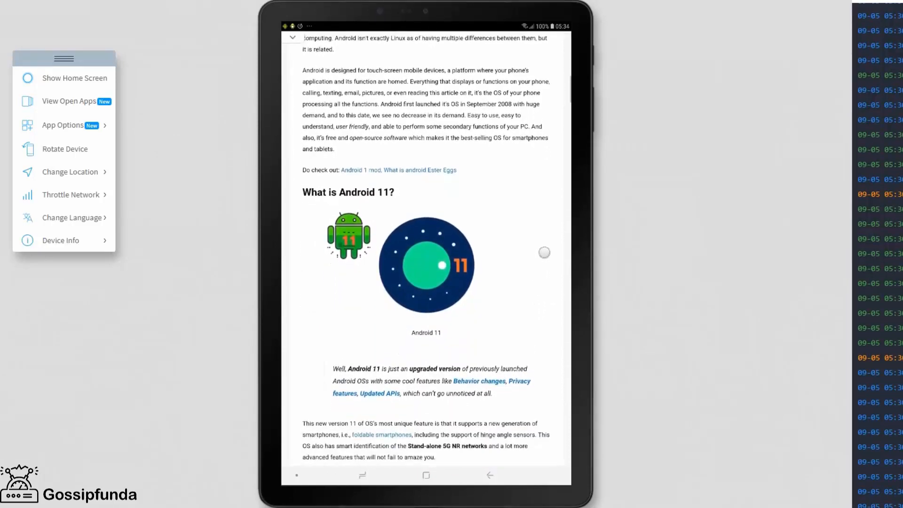
scroll("down", 3)
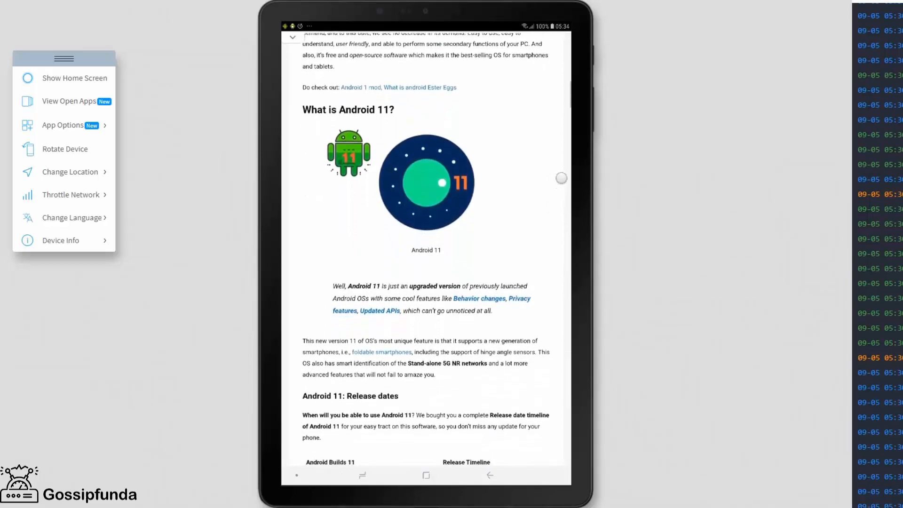